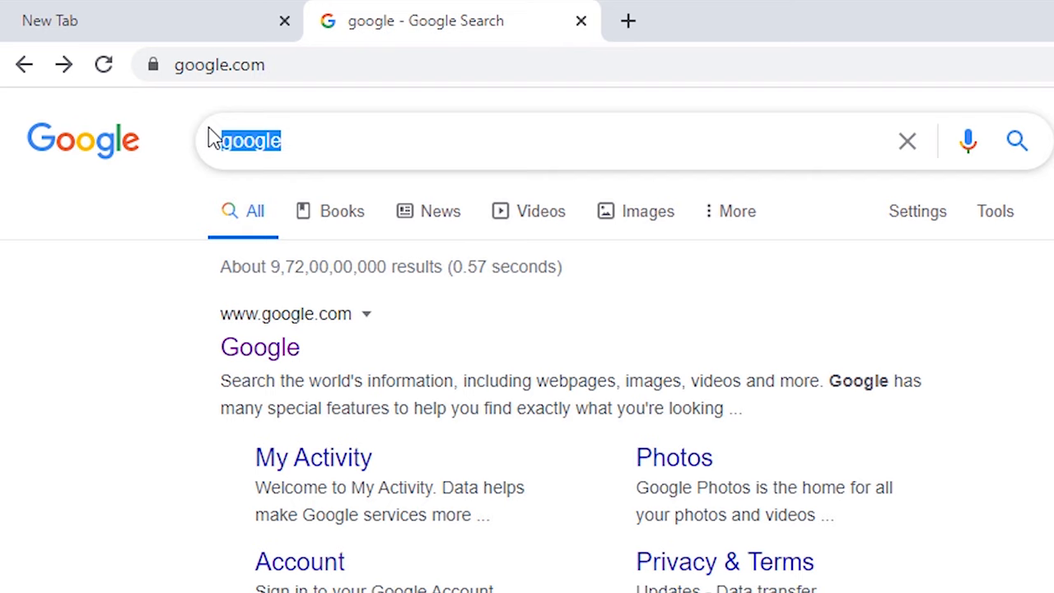
# Search Google for 'canon lbp 6030 drivers' and open the Canon India LBP6030 support page.
pyautogui.write('canon lbp 6030 drivers')
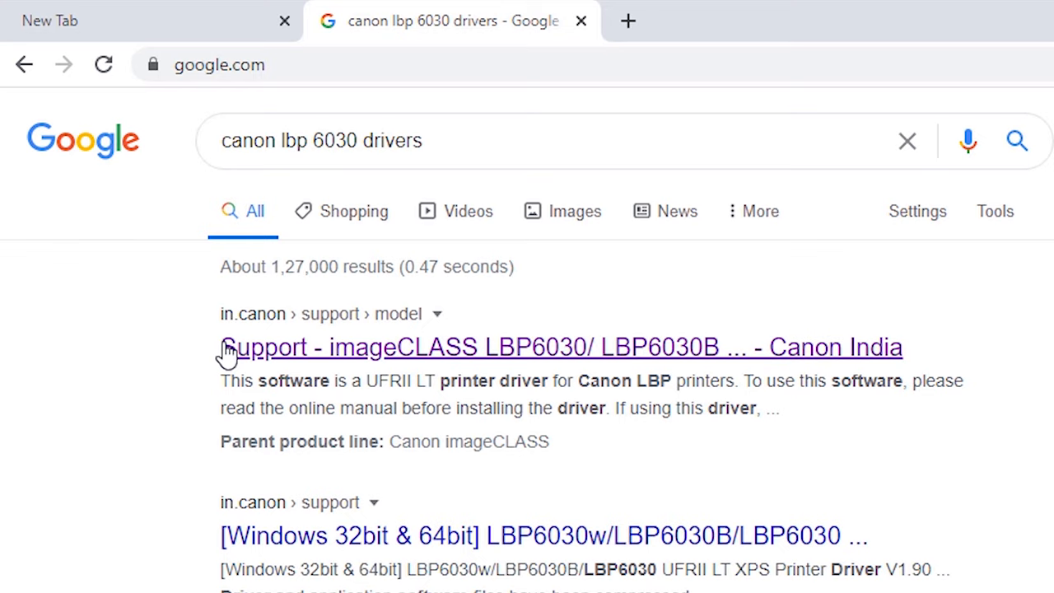
pyautogui.click(561, 347)
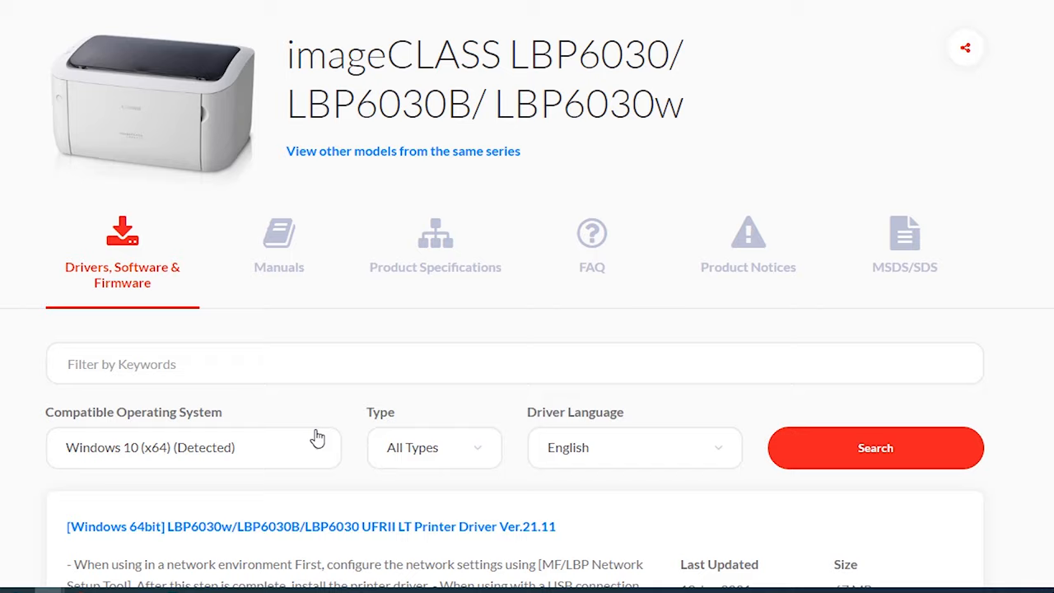
# Download the Windows 64-bit UFRII LT driver (Ver.21.11), accepting Canon's license agreement.
pyautogui.click(194, 448)
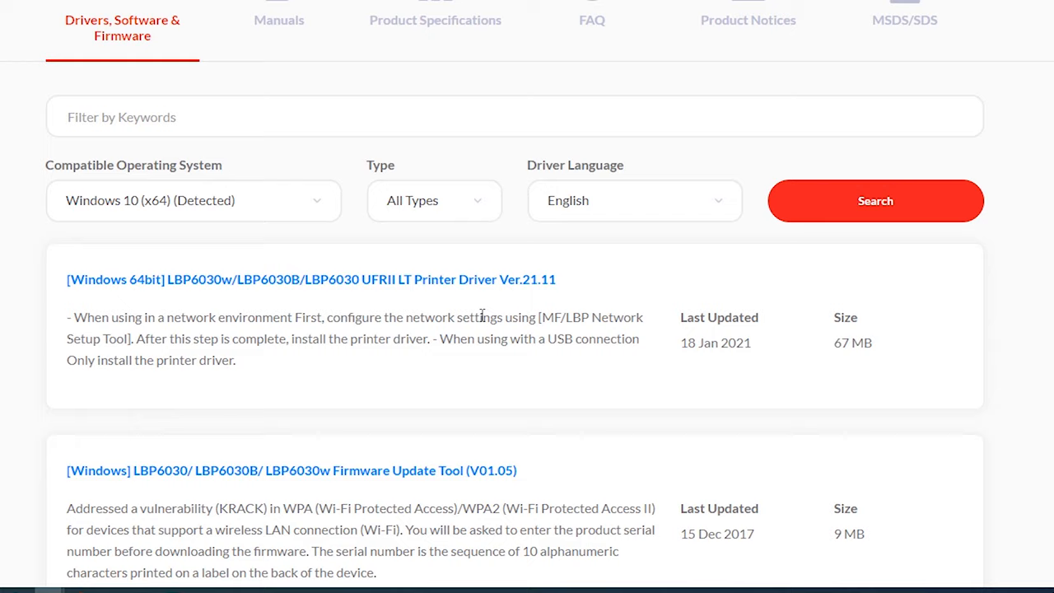
pyautogui.click(311, 279)
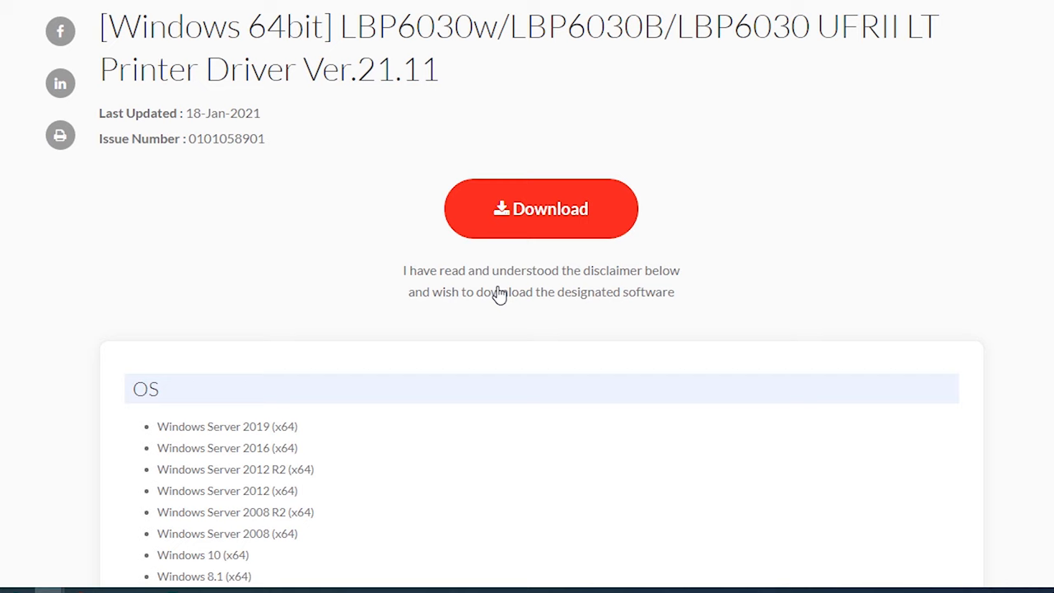
pyautogui.click(542, 209)
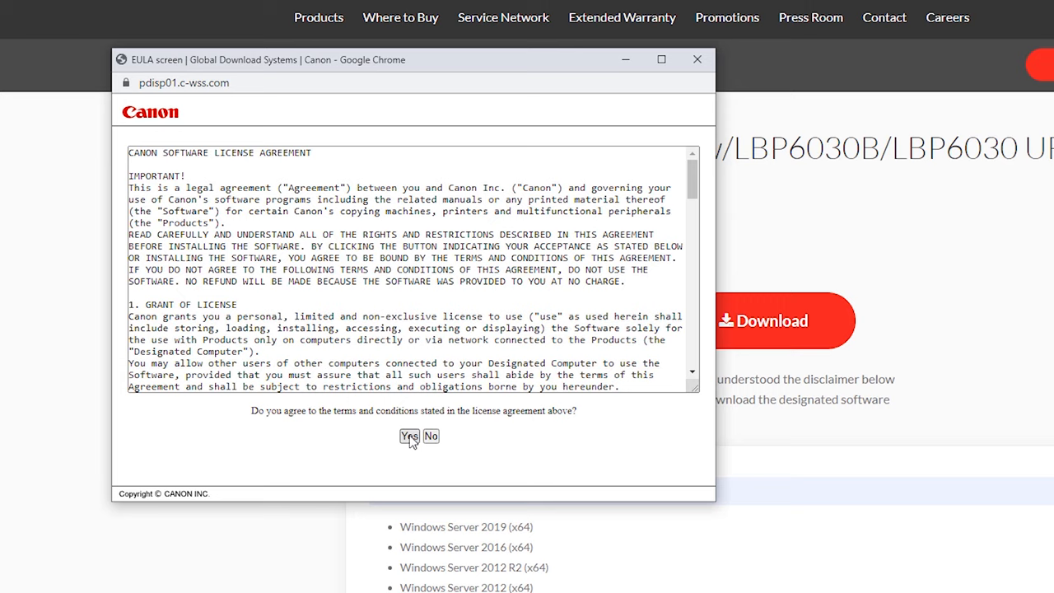
pyautogui.click(409, 436)
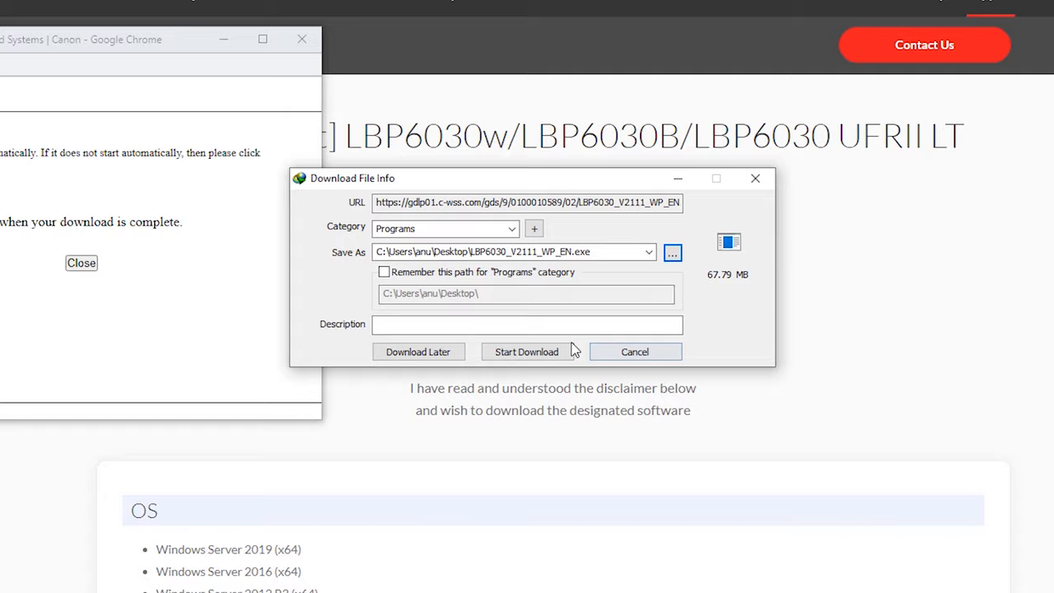
pyautogui.rightClick(569, 116)
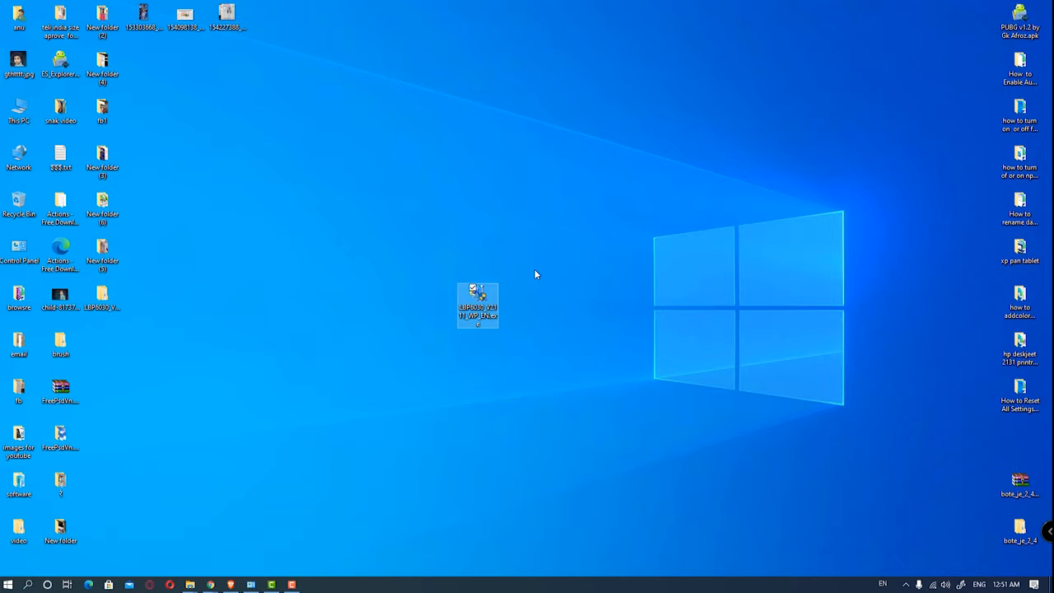
# Extract the LBP6030_V2111_WP_EN package and browse into its UFRII\uk_eng folder.
pyautogui.doubleClick(477, 303)
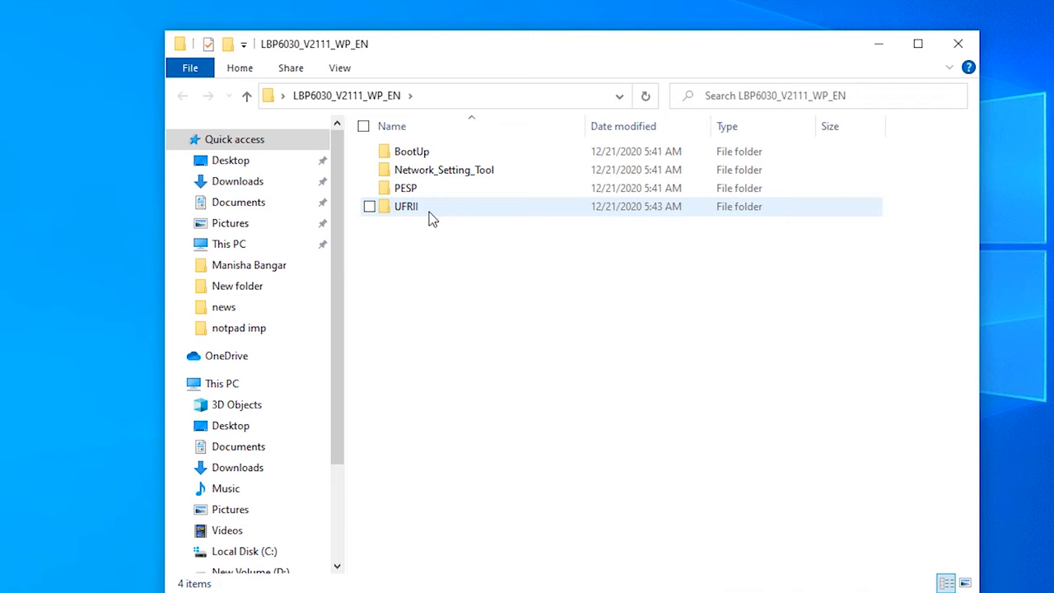
pyautogui.doubleClick(406, 206)
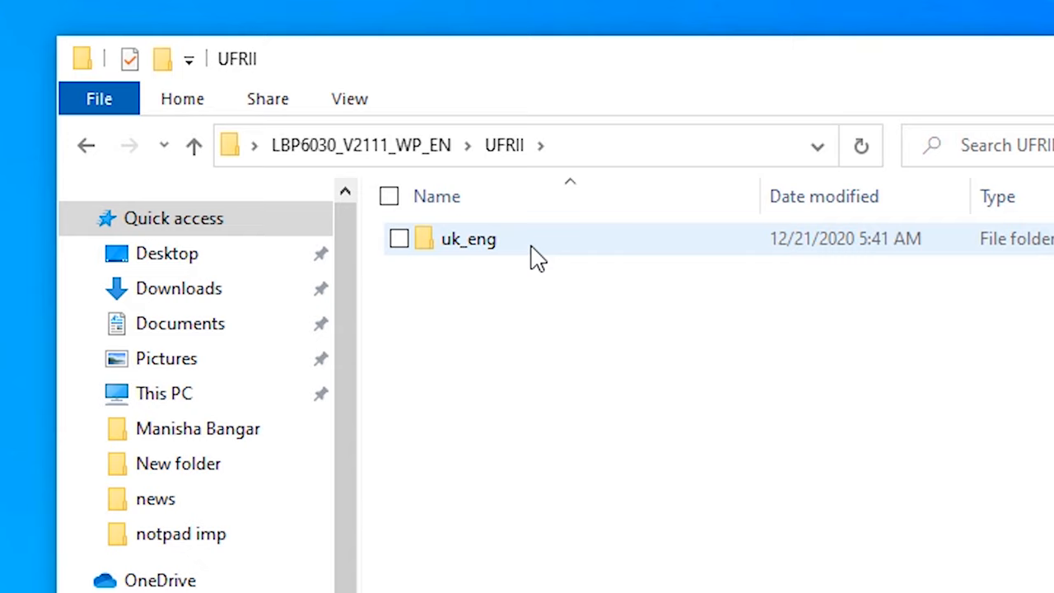
pyautogui.doubleClick(468, 239)
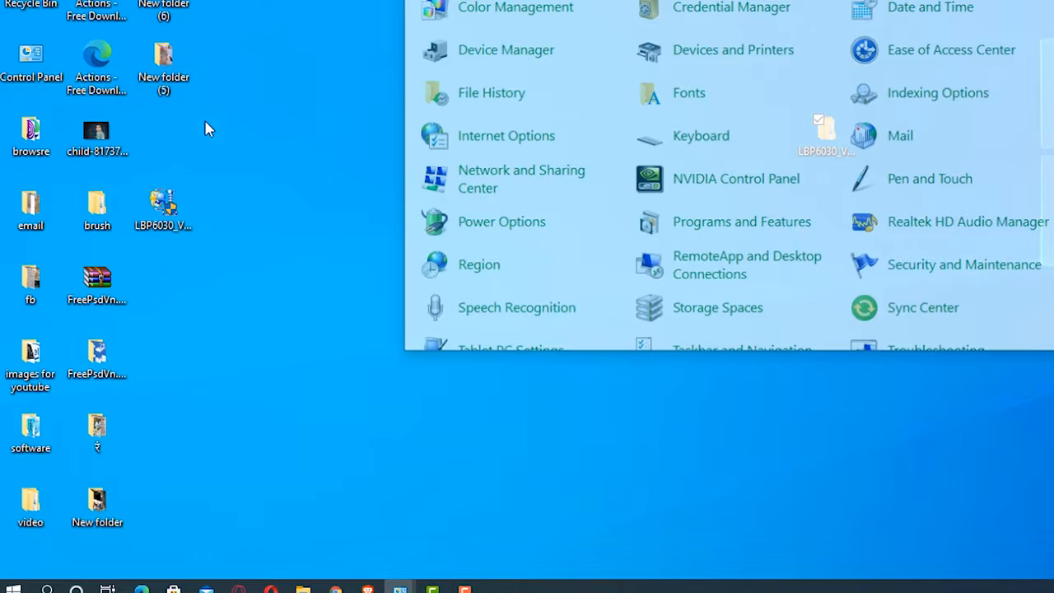
# Go to Devices and Printers in Control Panel and start adding a printer.
pyautogui.click(733, 49)
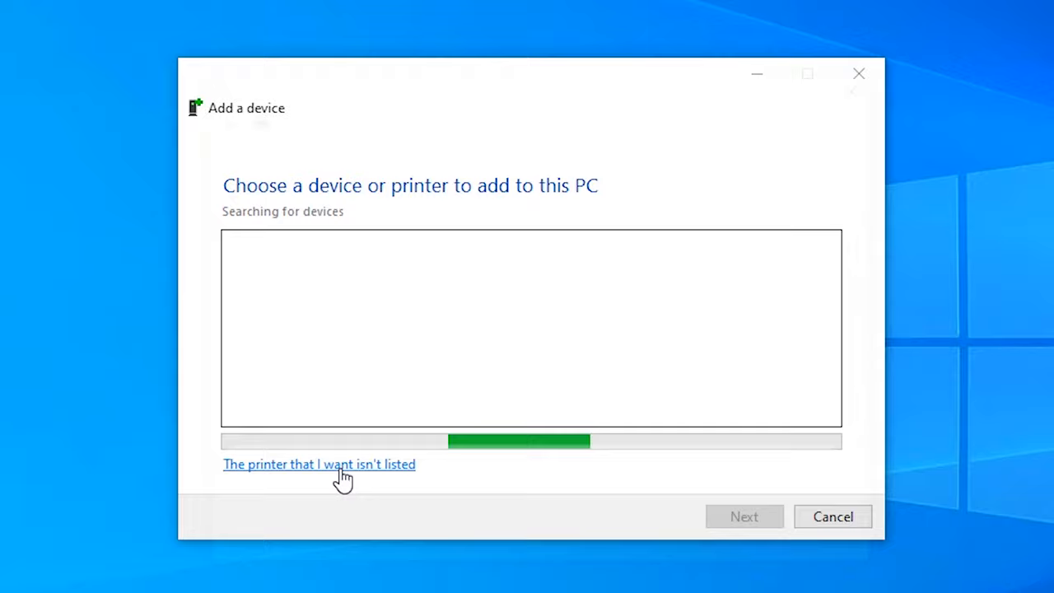
# Add an unlisted local printer with manual settings on the existing USB001 port.
pyautogui.click(318, 464)
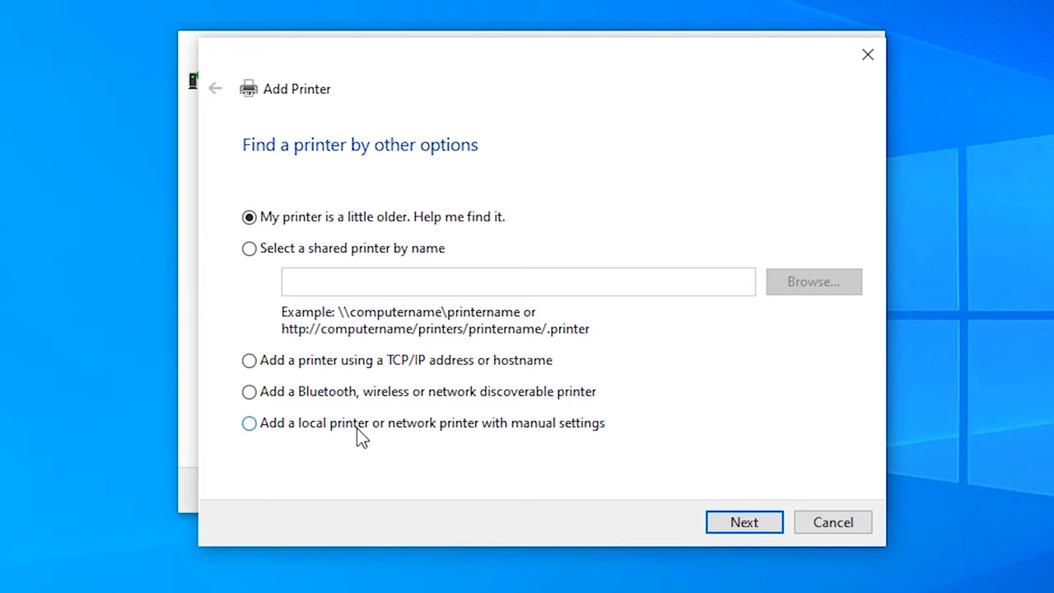
pyautogui.click(743, 522)
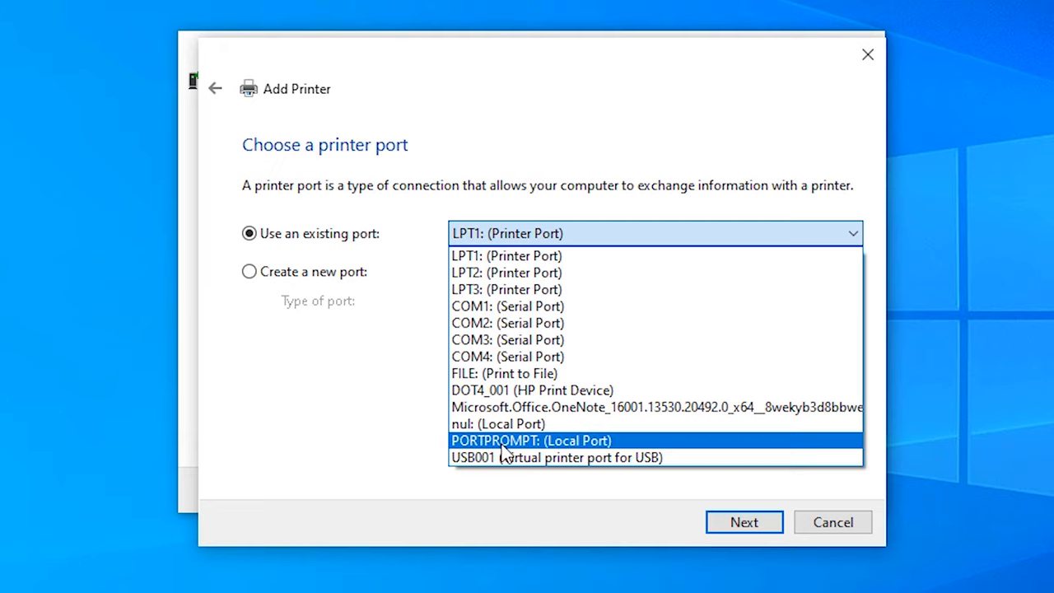
pyautogui.click(557, 457)
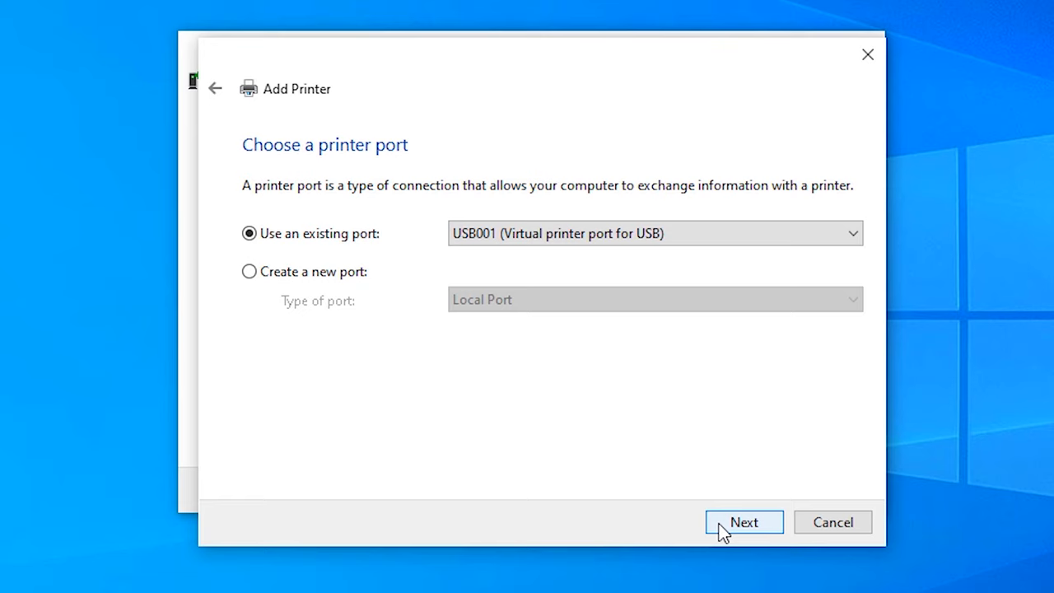
pyautogui.click(744, 522)
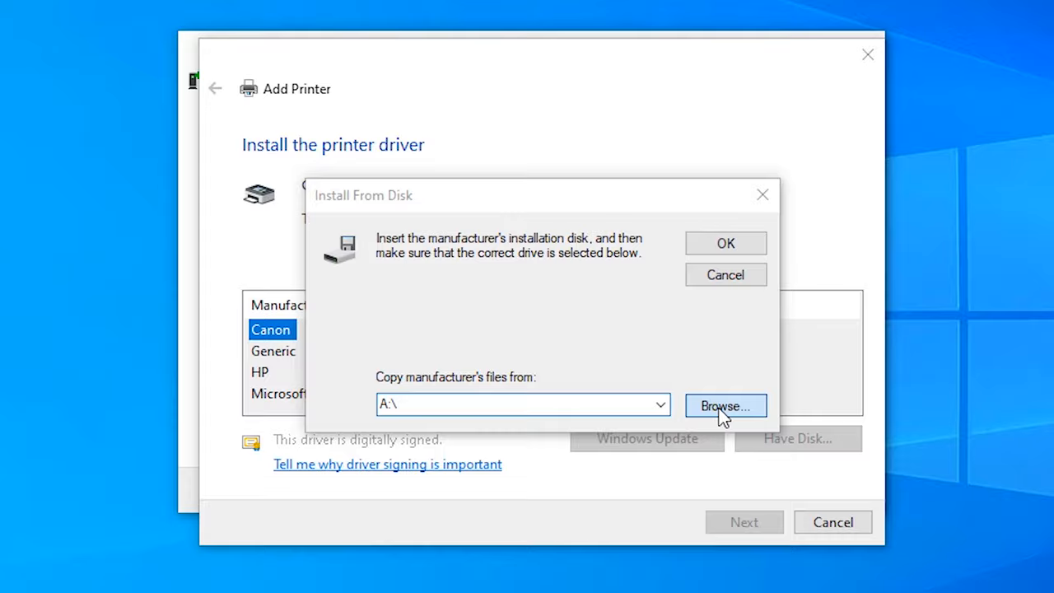
# Load the driver from CNLB0KA64.INF in the LBP6030_V2111_WP_EN UFRII folder.
pyautogui.click(725, 406)
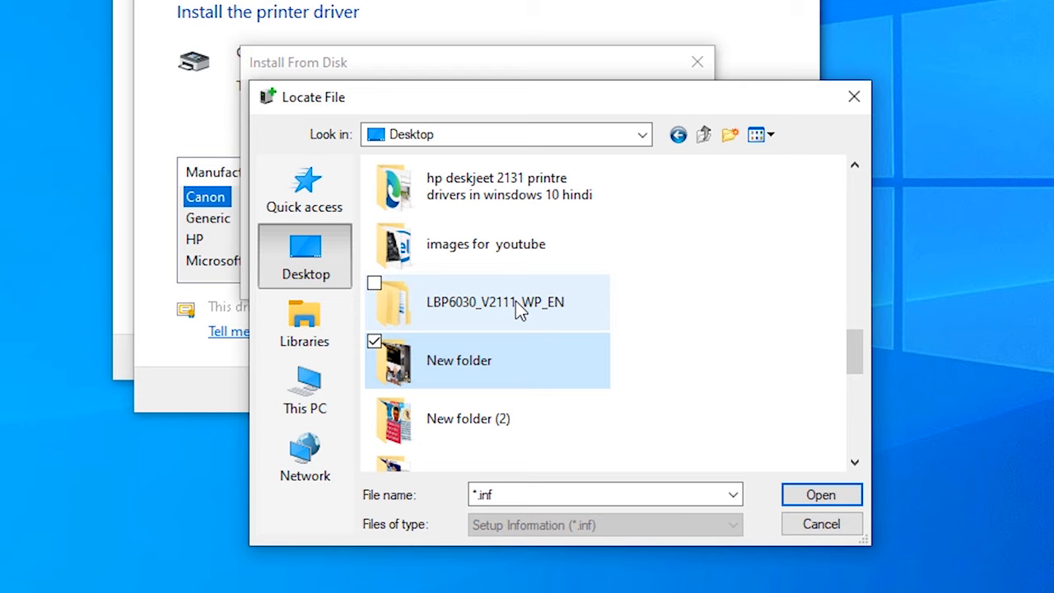
pyautogui.doubleClick(494, 302)
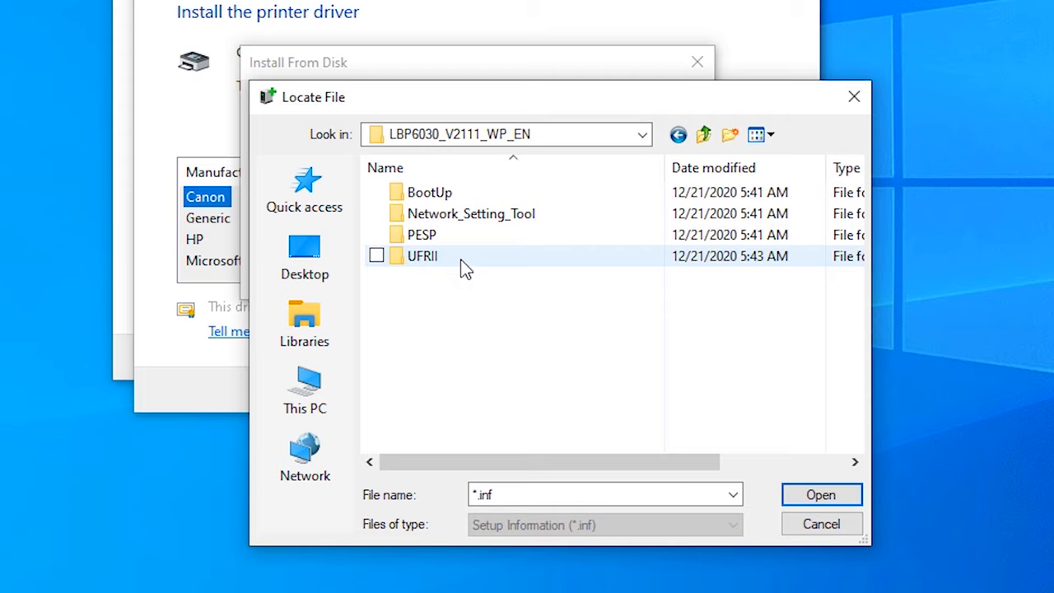
pyautogui.doubleClick(422, 255)
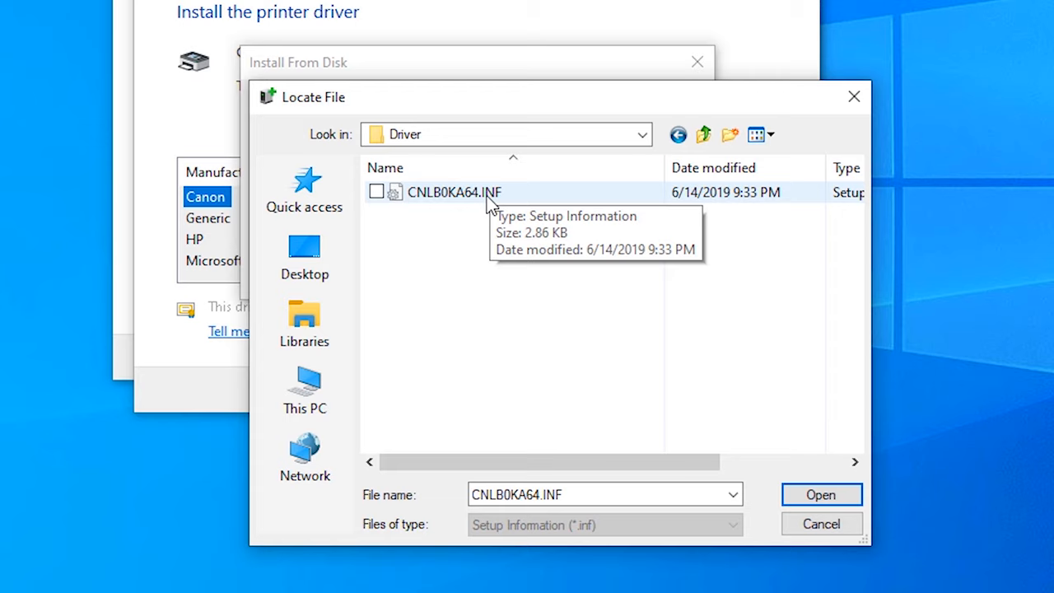
pyautogui.click(821, 494)
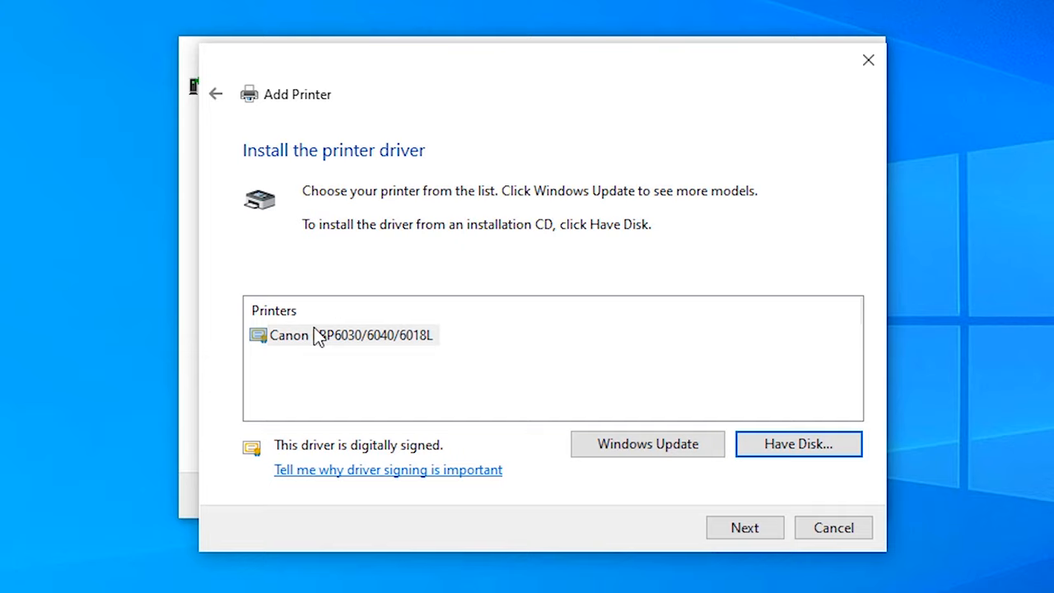
# Install the Canon LBP6030/6040/6018L driver as printer 'Canon LBP6030' and finish.
pyautogui.click(743, 527)
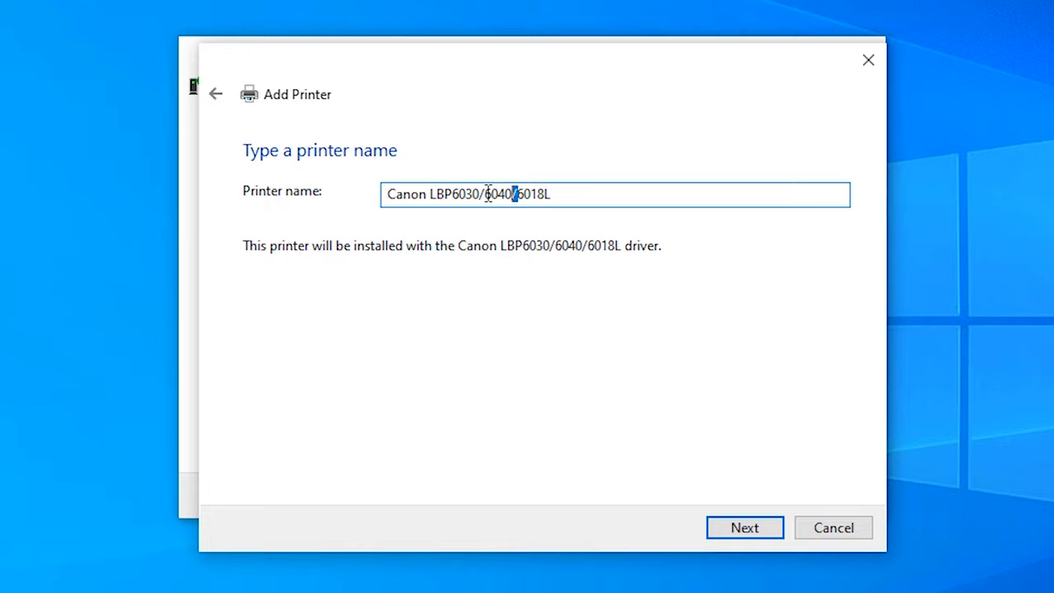
pyautogui.click(743, 527)
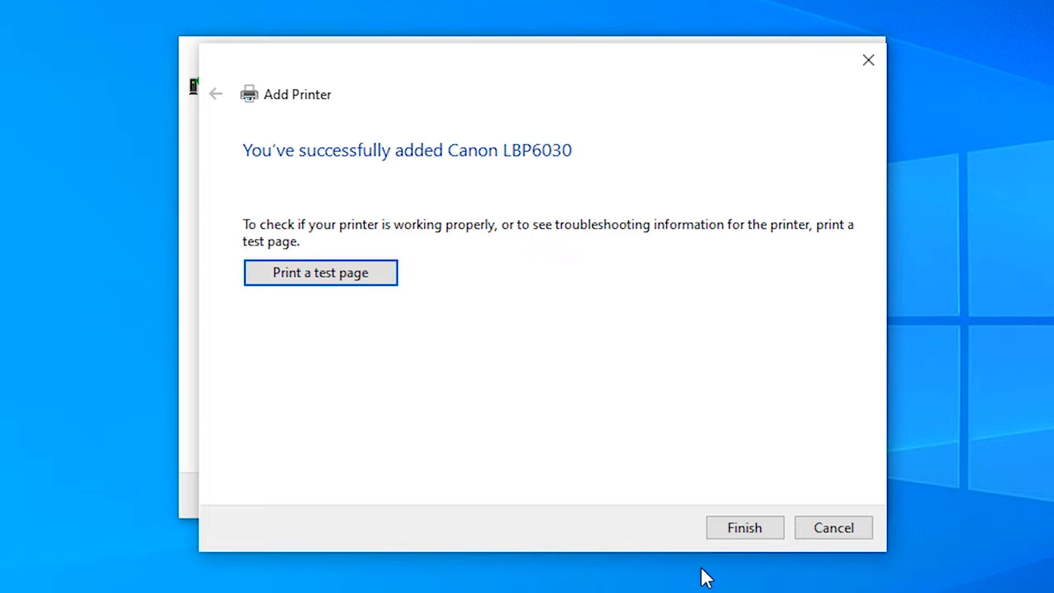
pyautogui.click(744, 527)
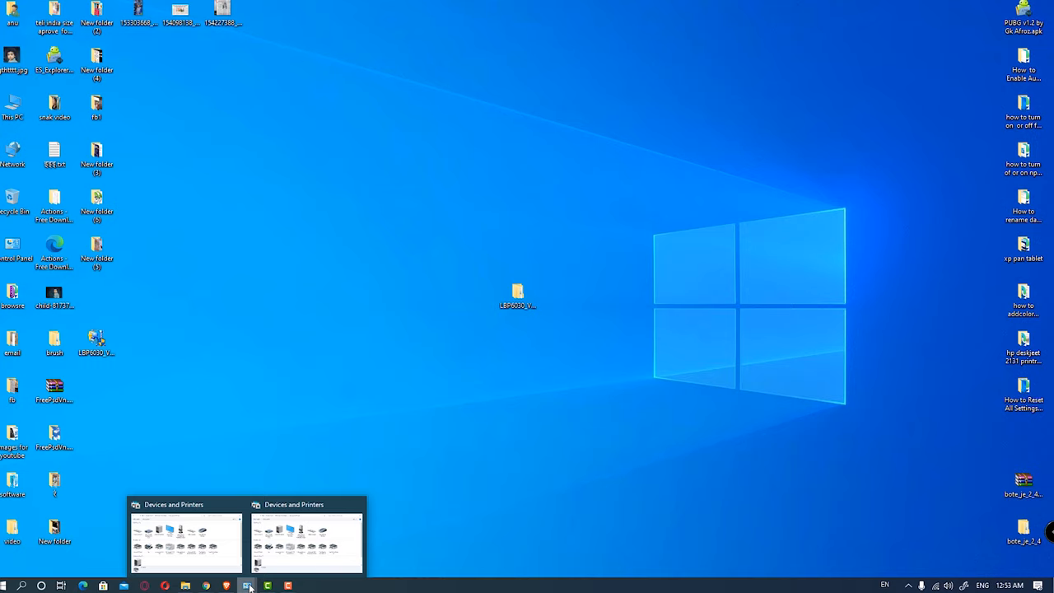